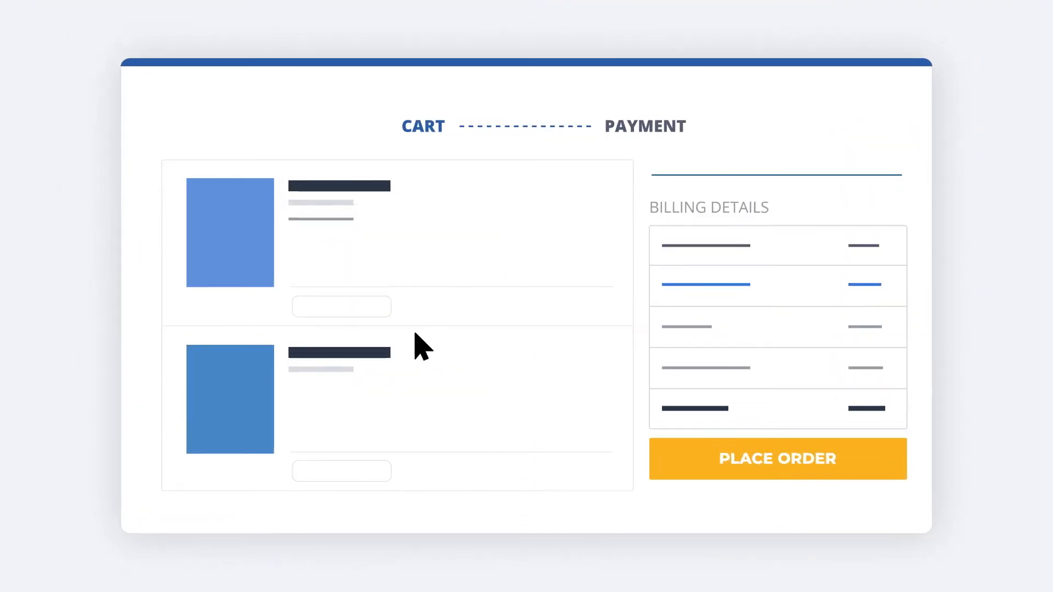
pyautogui.moveTo(805, 480)
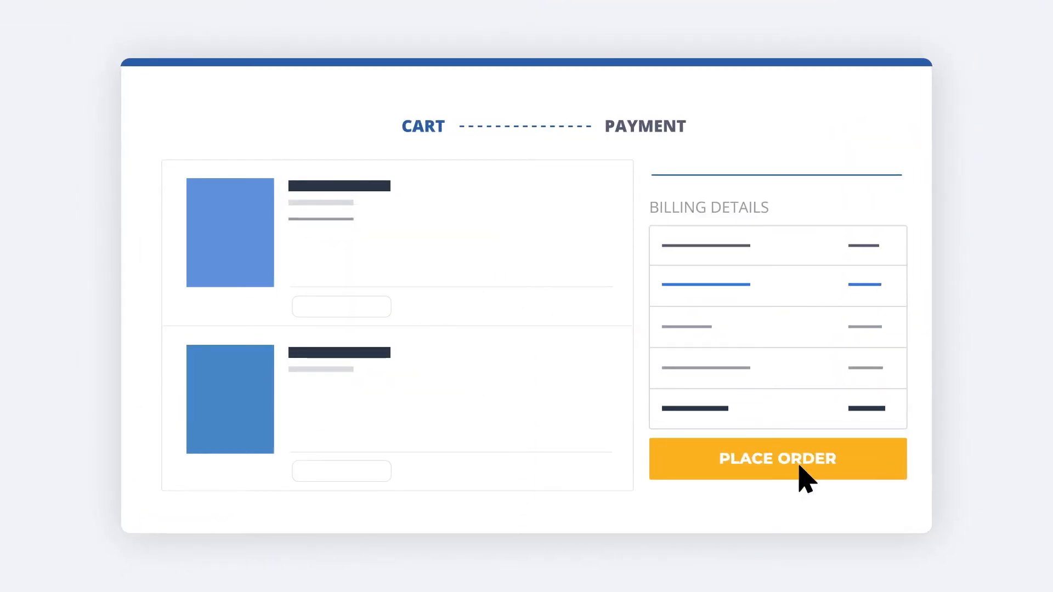
# Step: Place and confirm the order, then download its invoice from the confirmation
pyautogui.click(776, 459)
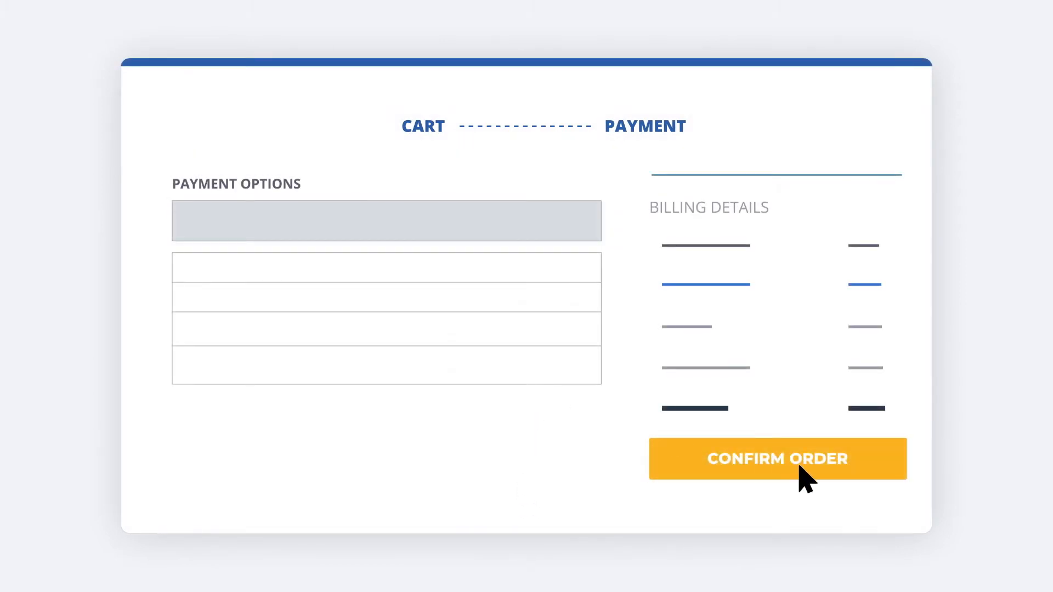
pyautogui.click(776, 459)
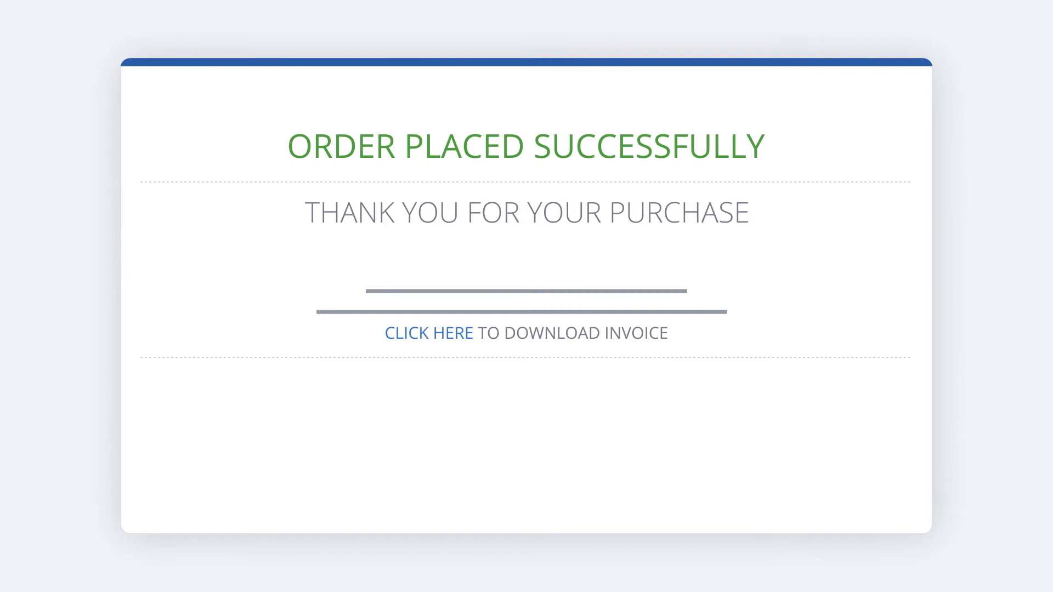
pyautogui.click(429, 333)
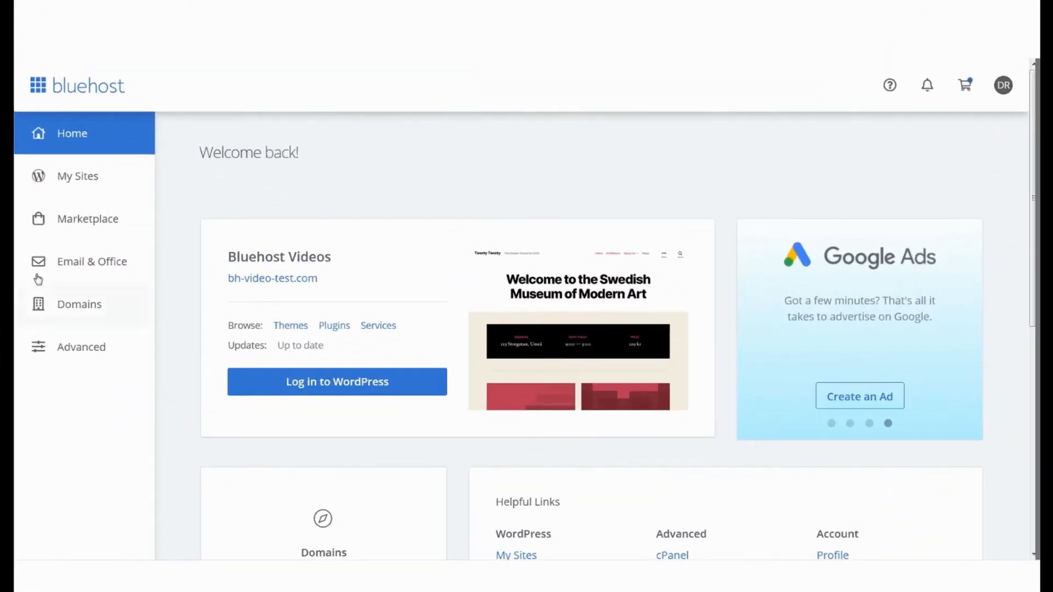
# Step: Open Billing from the account avatar dropdown in My Account Center
pyautogui.click(1002, 86)
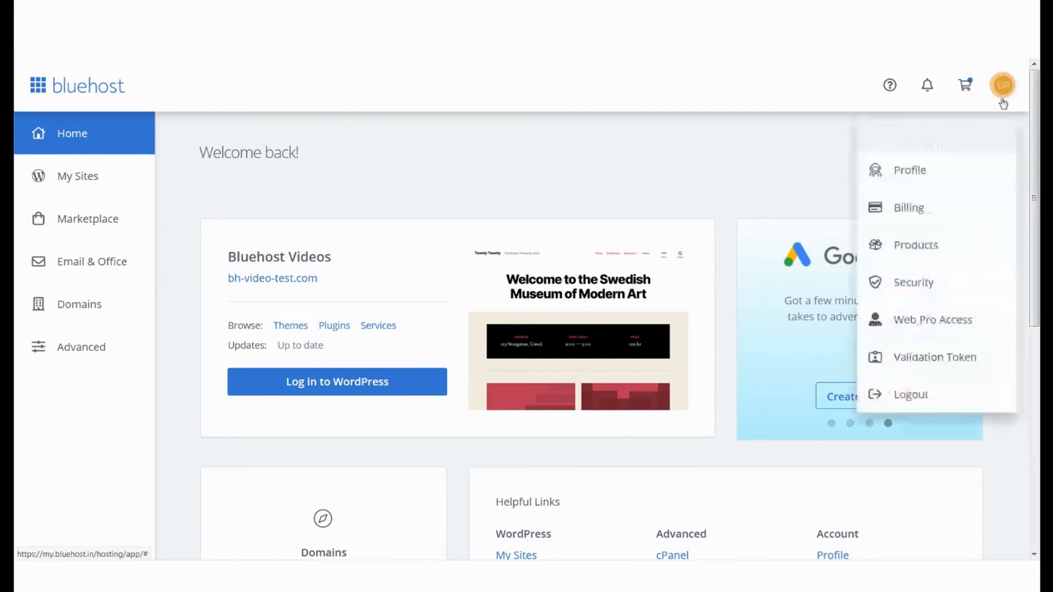
pyautogui.click(909, 207)
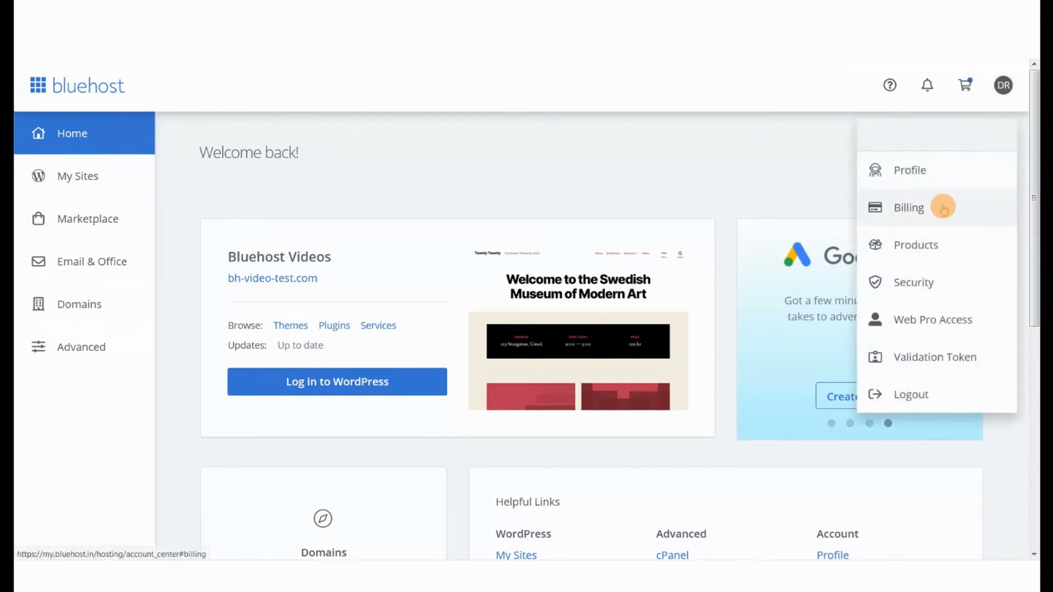
pyautogui.click(908, 206)
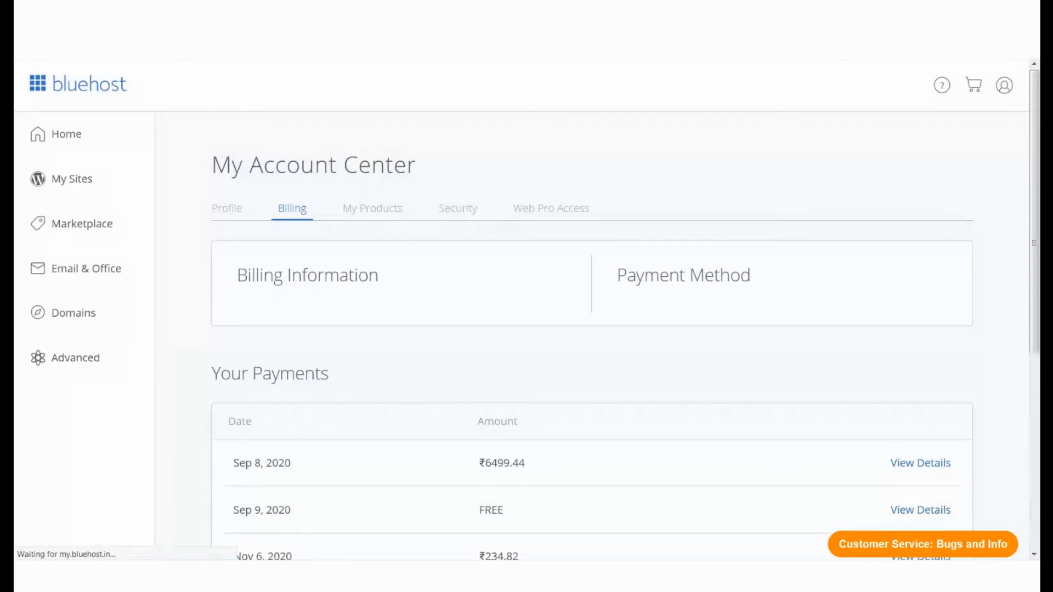
# Step: Scroll down to the Your Payments table showing September–November 2020 payments
pyautogui.scroll(-3)
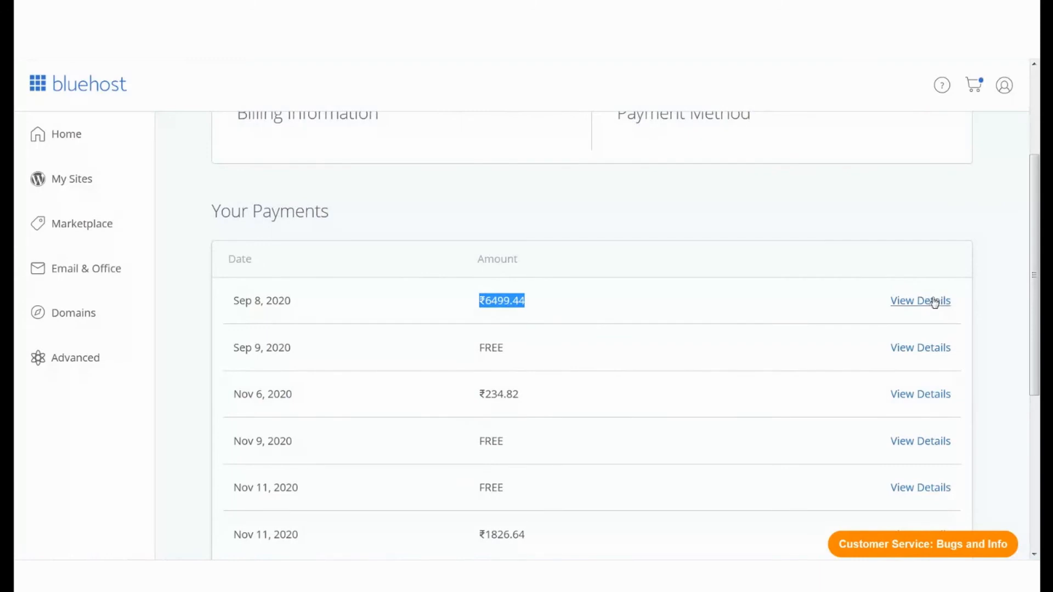
# Step: Show details for the Sep 8, 2020 ₹6499.44 payment and open its PDF receipt
pyautogui.click(920, 301)
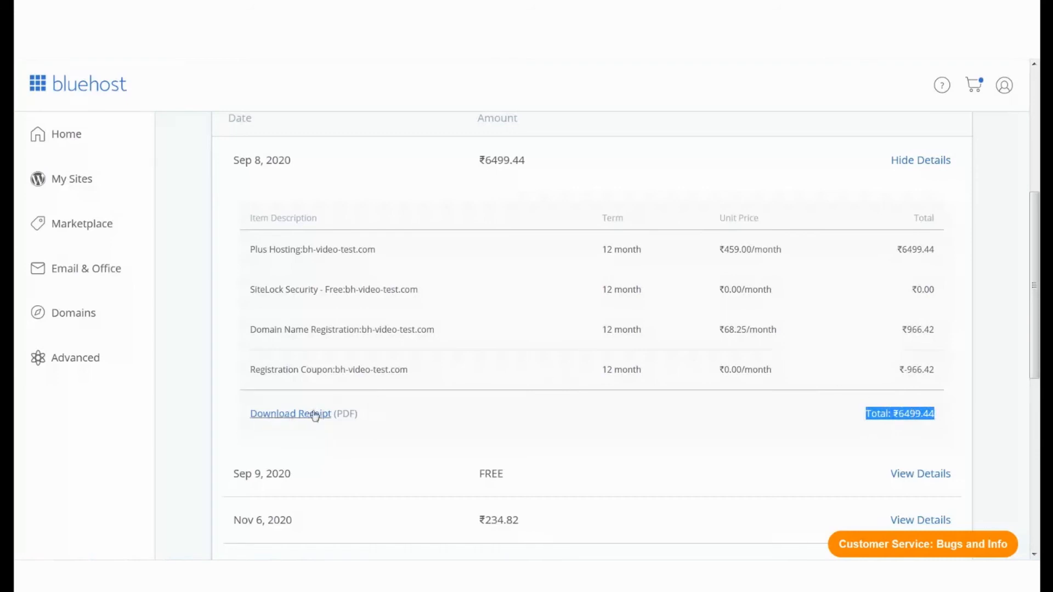
pyautogui.click(290, 413)
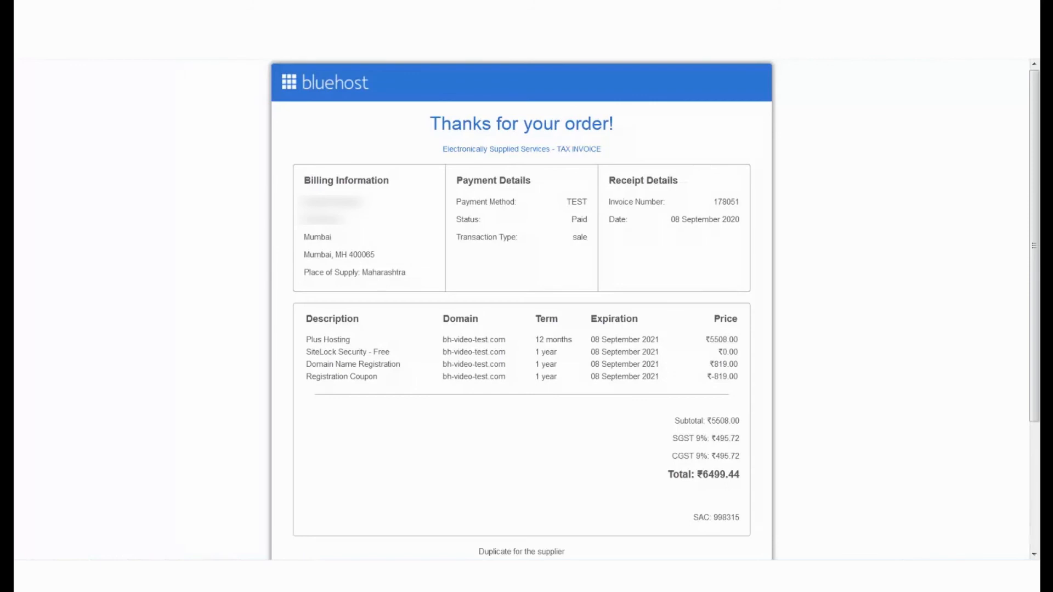
# Step: Scroll the invoice to the 'bluehost_in order' credit card statement note
pyautogui.scroll(-3)
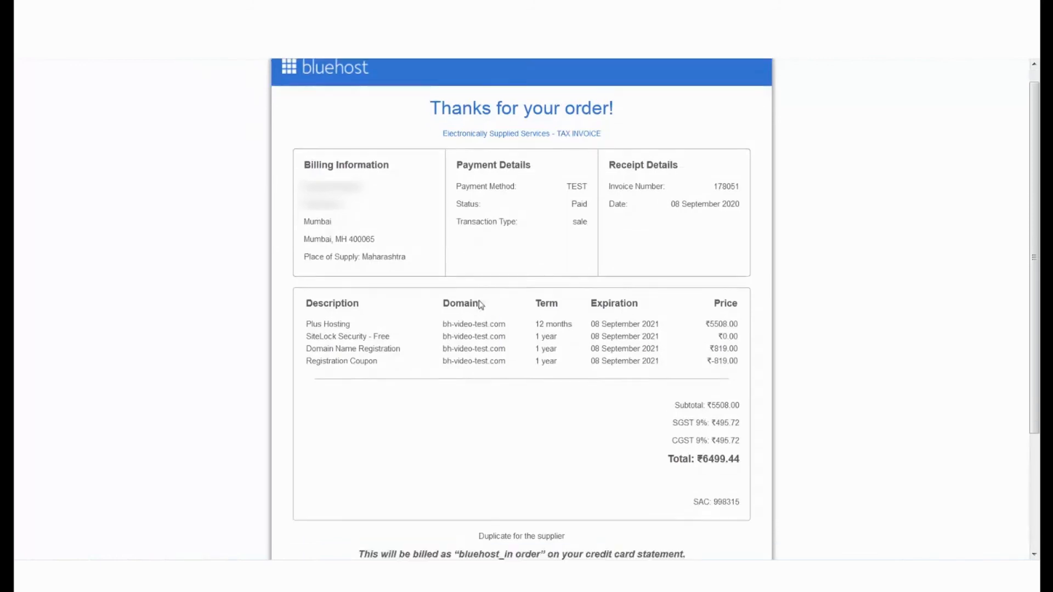